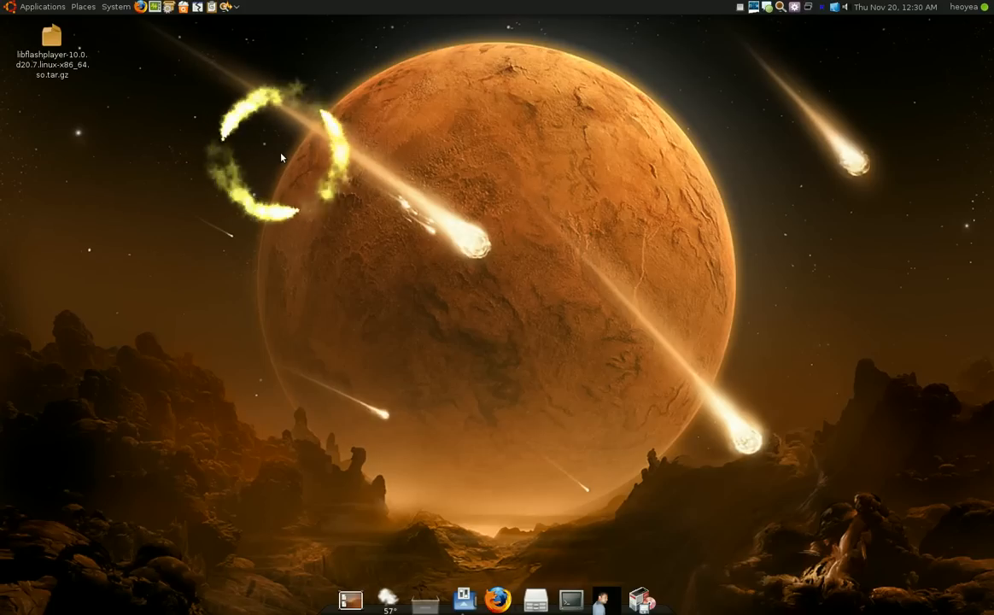
mouse_move(444, 262)
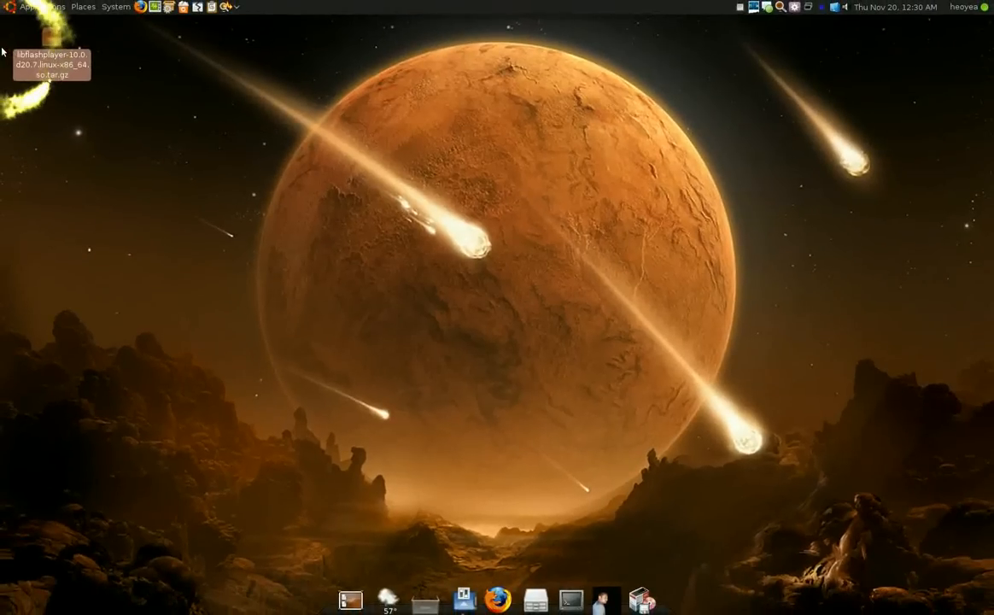
- Extract the libflashplayer .tar.gz archive here so libflashplayer.so appears on the desktop
right_click(51, 64)
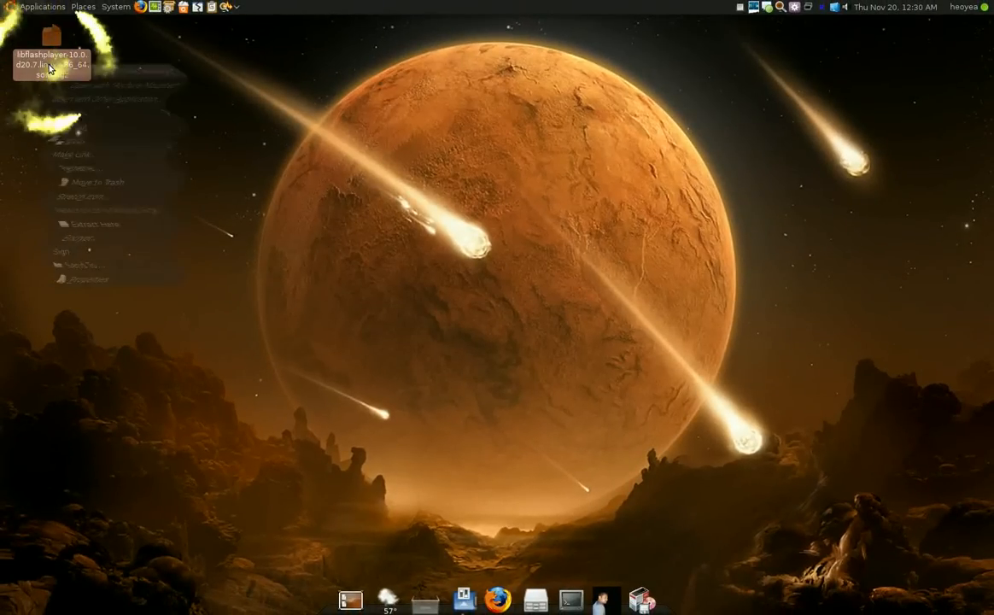
left_click(62, 221)
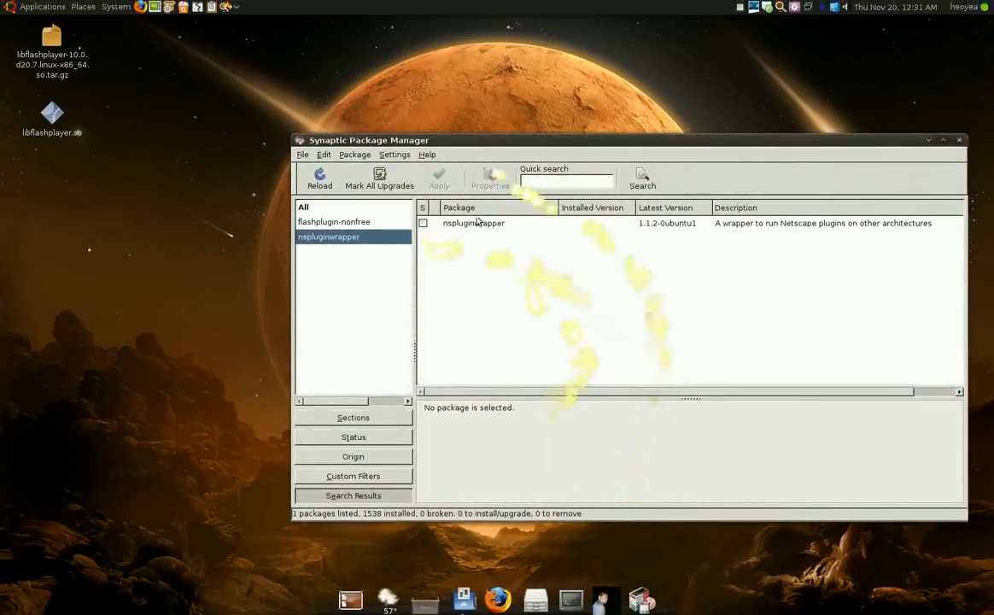
- Review the nspluginwrapper results and close Synaptic, returning to the desktop
left_click(333, 222)
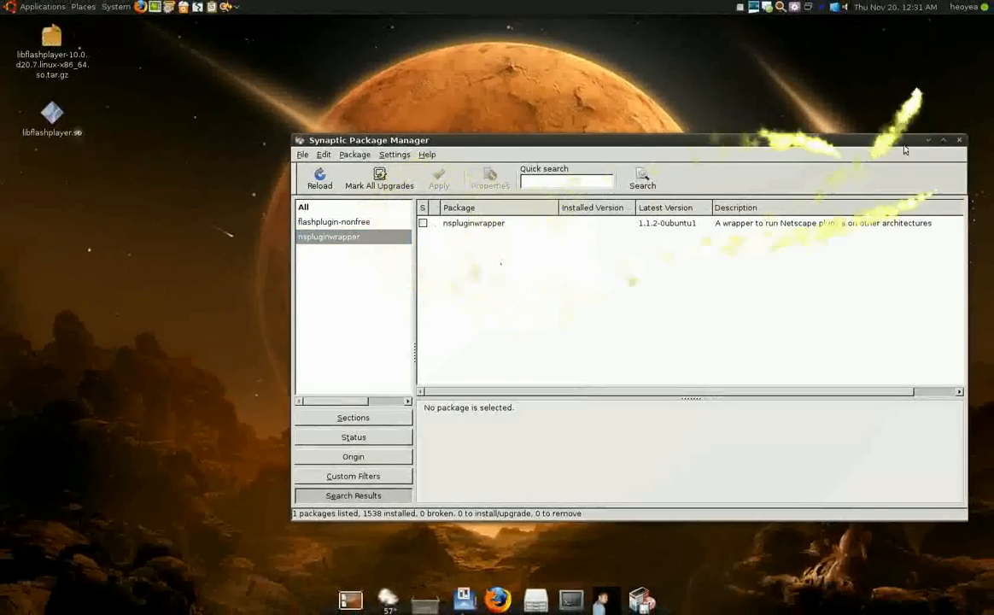
left_click(958, 140)
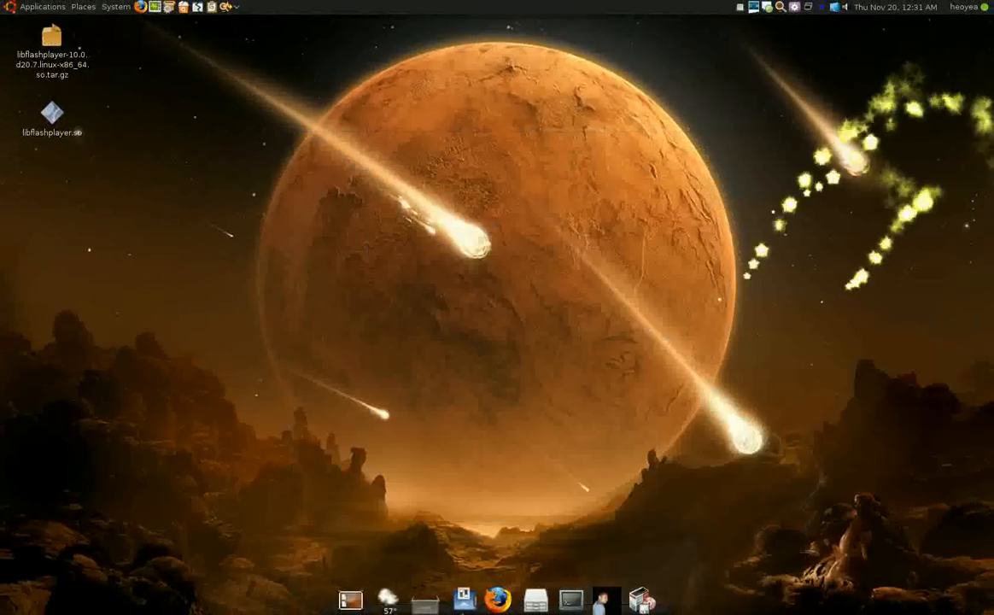